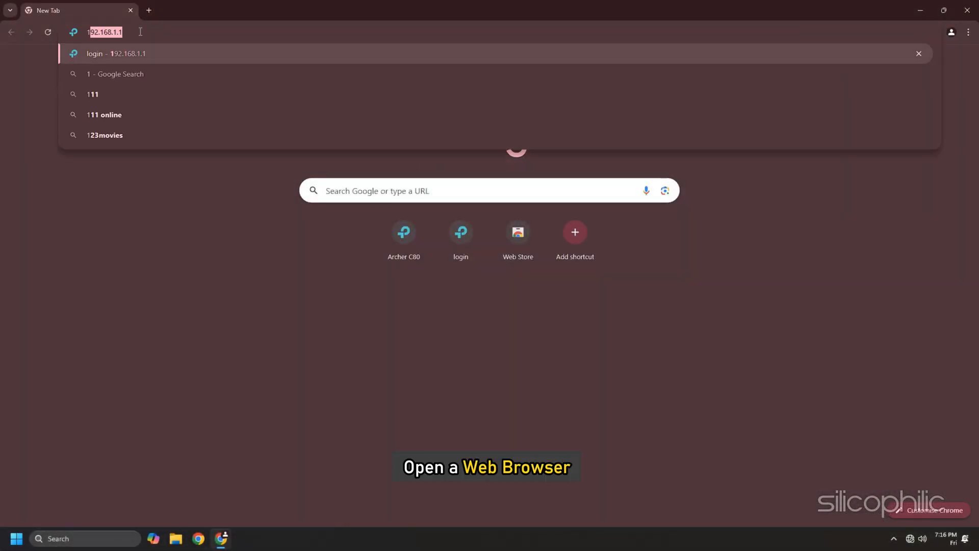
Load the router at 192.168.1.1 and reach Advanced > Network > Status
{"action": "key", "text": "Enter"}
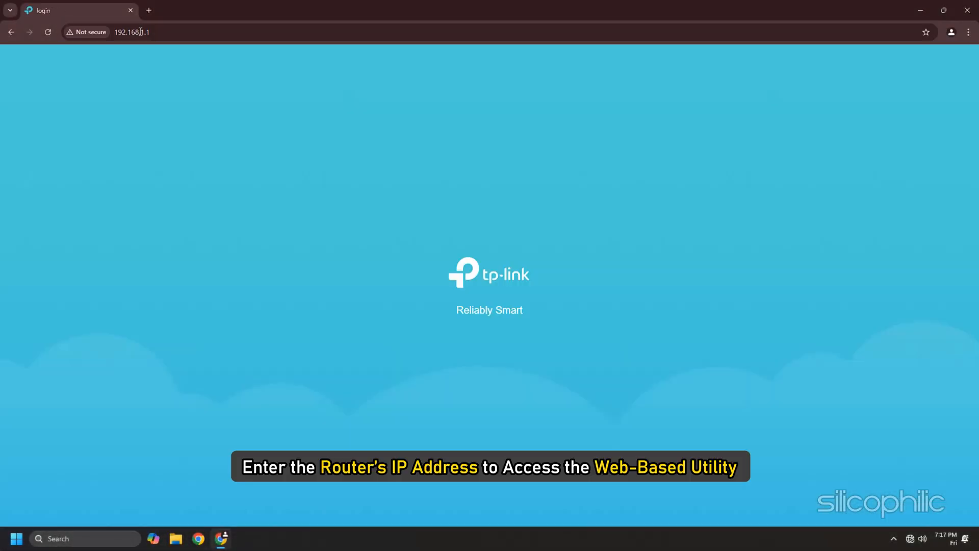
{"action": "key", "text": "Enter"}
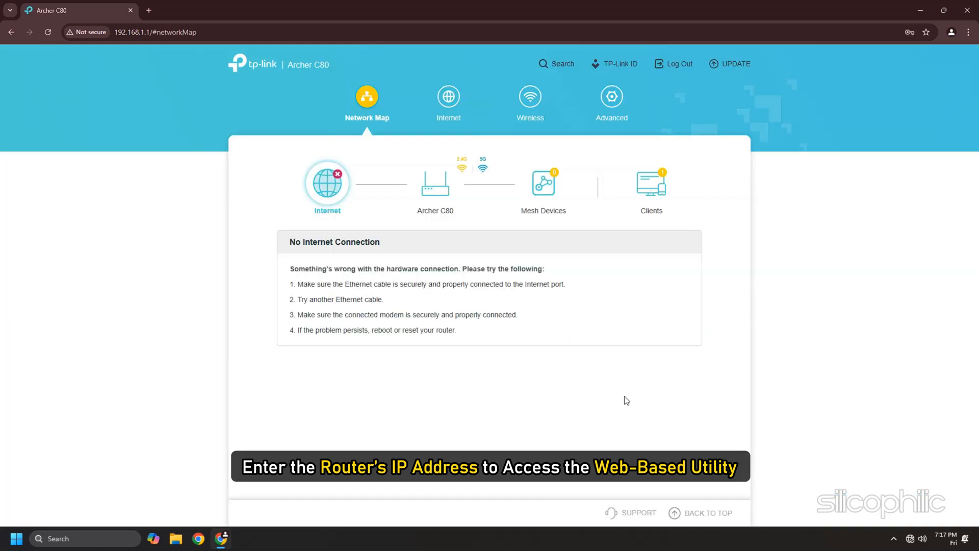
{"action": "left_click", "coordinate": [611, 100]}
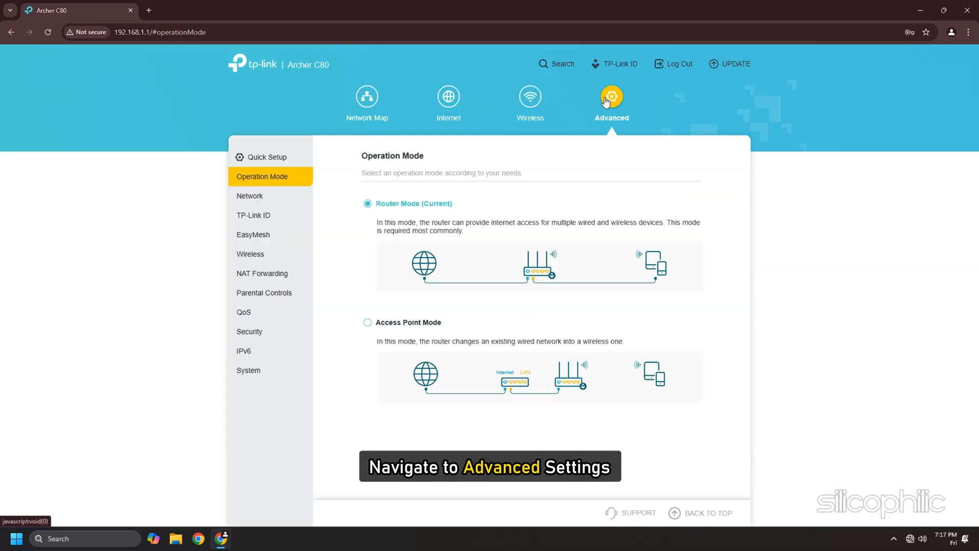
{"action": "left_click", "coordinate": [249, 195]}
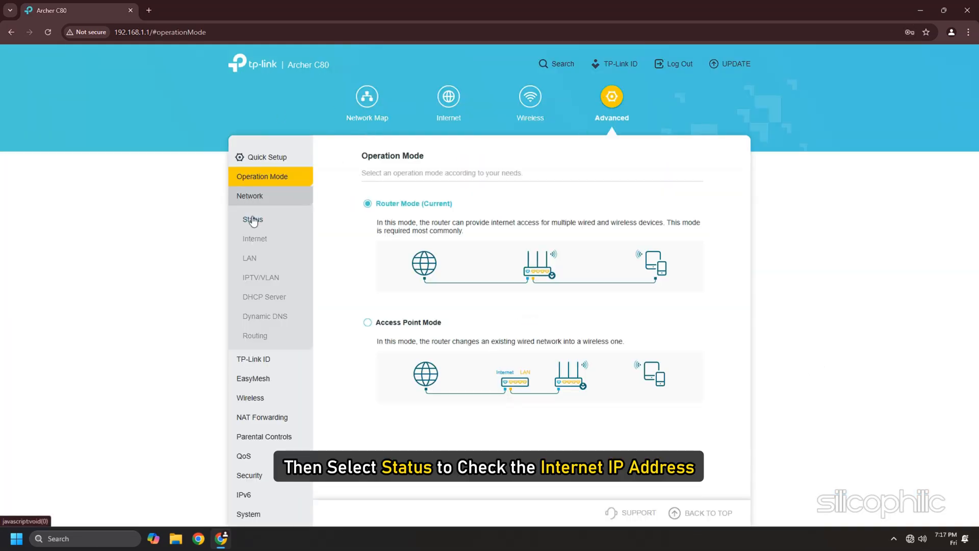
{"action": "left_click", "coordinate": [252, 219]}
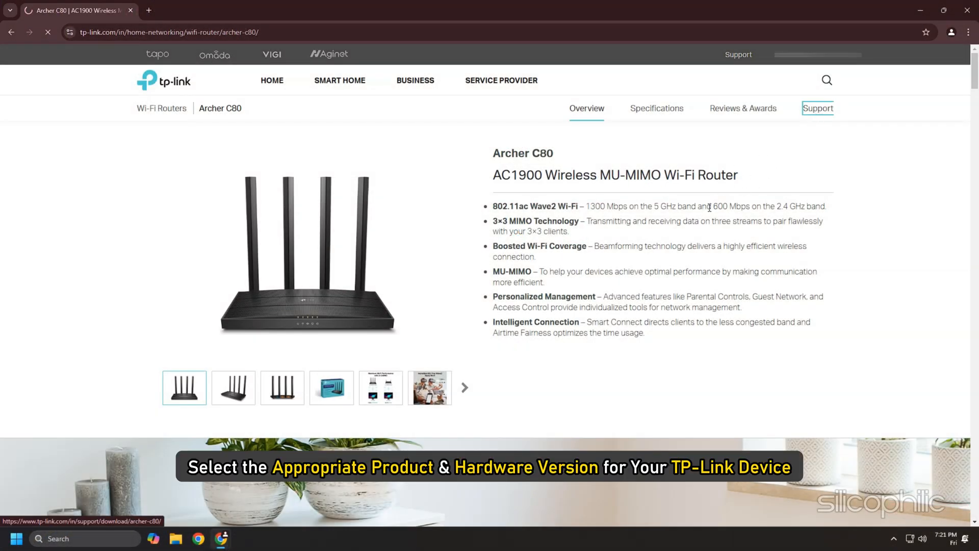
From the Archer C80 support page, download the hardware version V2.26 firmware zip
{"action": "left_click", "coordinate": [817, 108]}
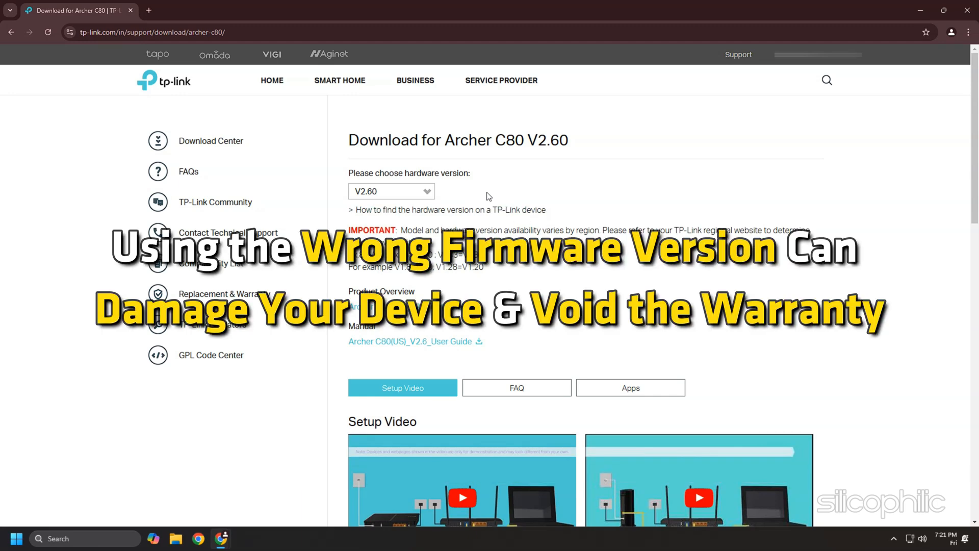
{"action": "left_click", "coordinate": [392, 191]}
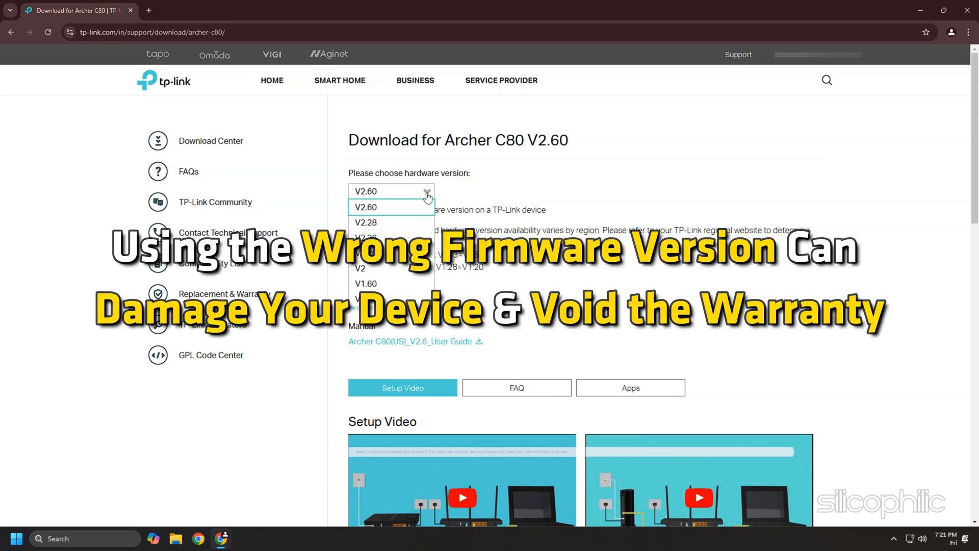
{"action": "left_click", "coordinate": [631, 387]}
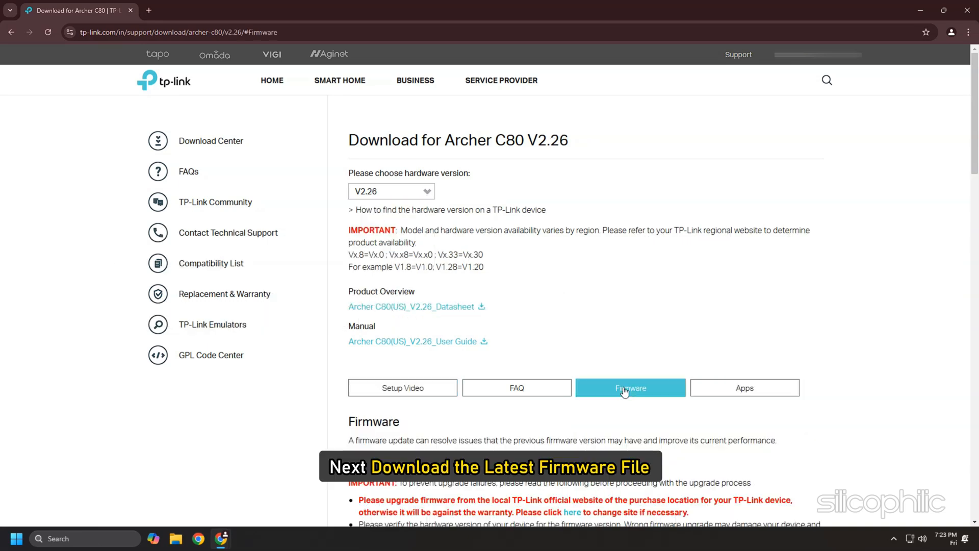
{"action": "scroll", "scroll_direction": "down", "scroll_amount": 3}
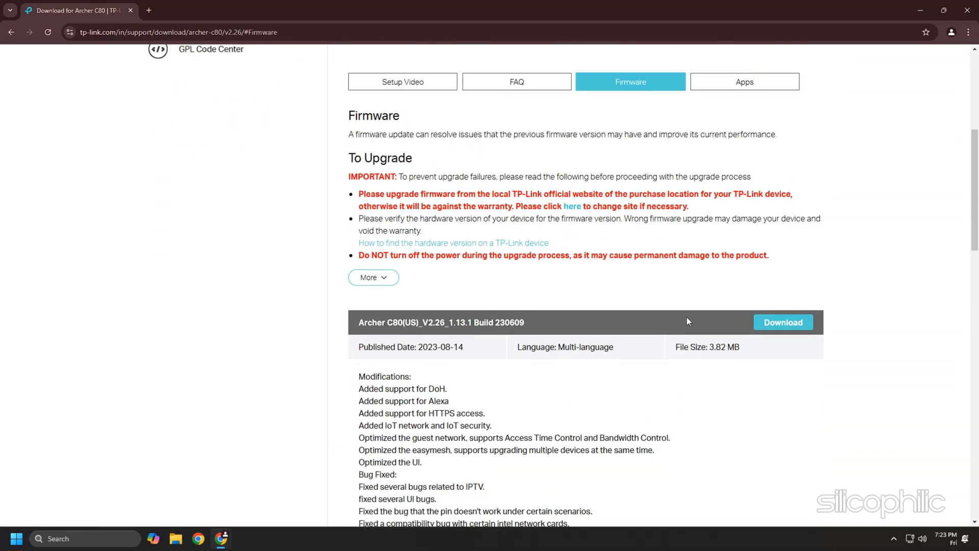
{"action": "left_click", "coordinate": [783, 323]}
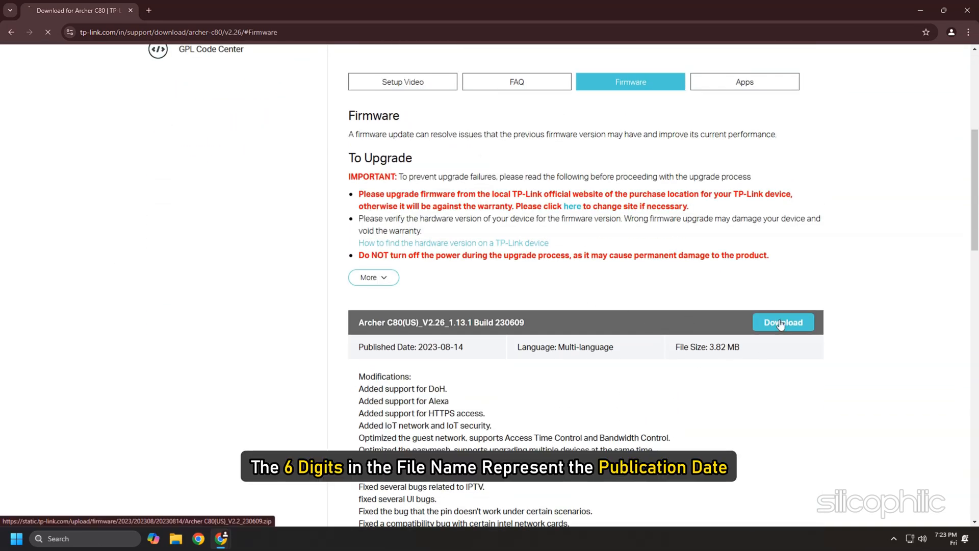
{"action": "left_click", "coordinate": [784, 323]}
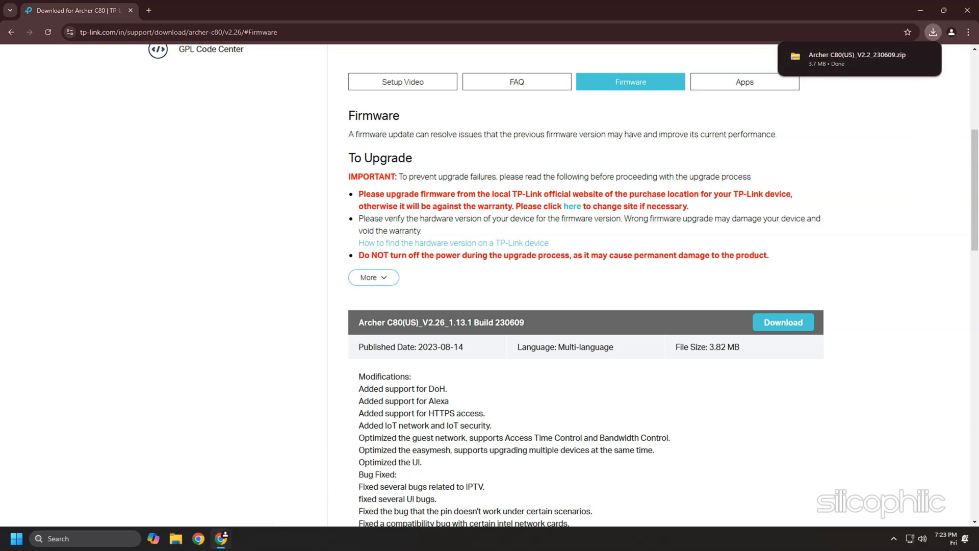
Extract the firmware zip, log in at 192.168.1.1 and reach System > Firmware Update
{"action": "right_click", "coordinate": [478, 118]}
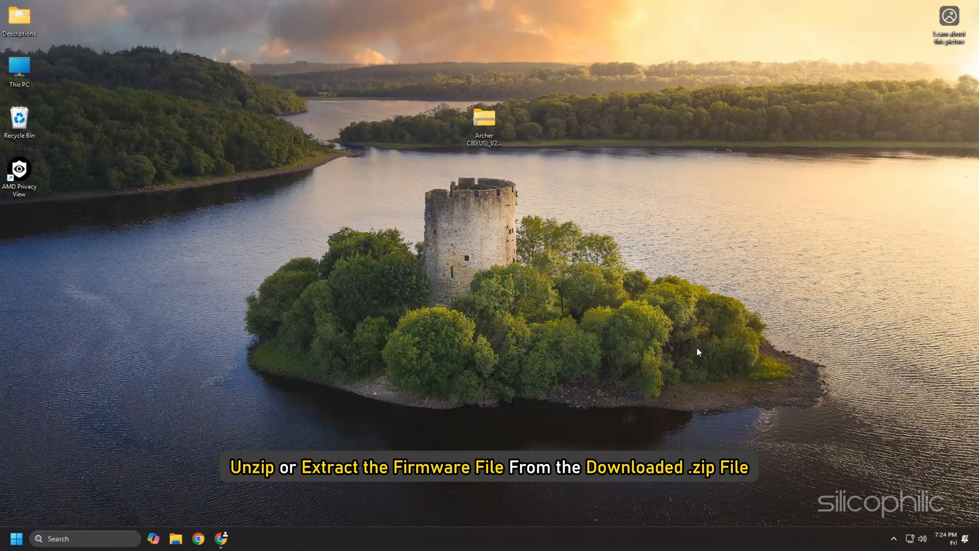
{"action": "left_click", "coordinate": [197, 539]}
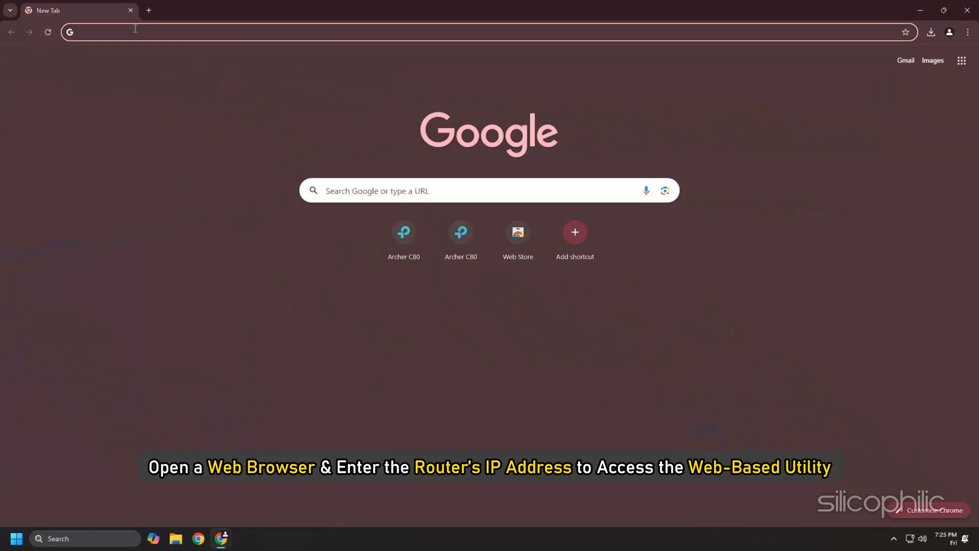
{"action": "type", "text": "192.168.1.1"}
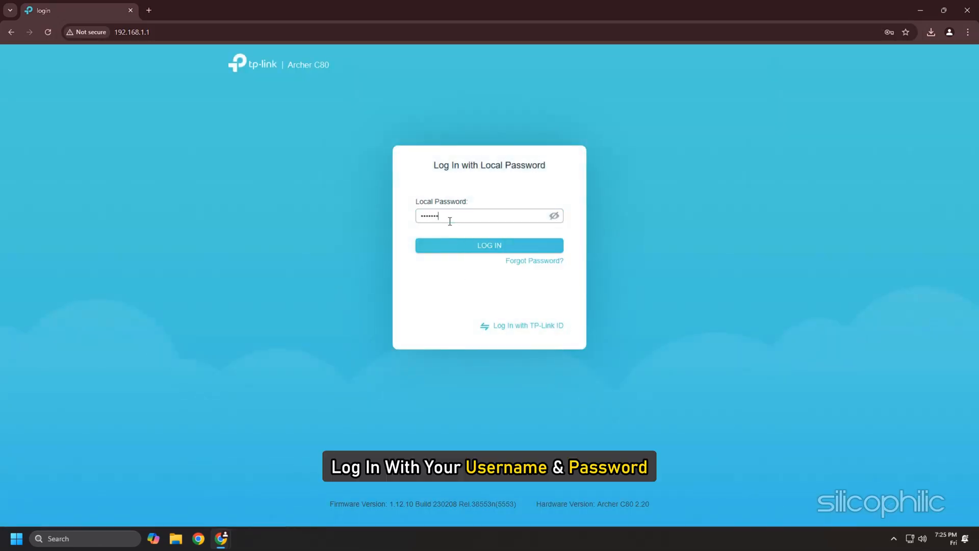
{"action": "left_click", "coordinate": [489, 244]}
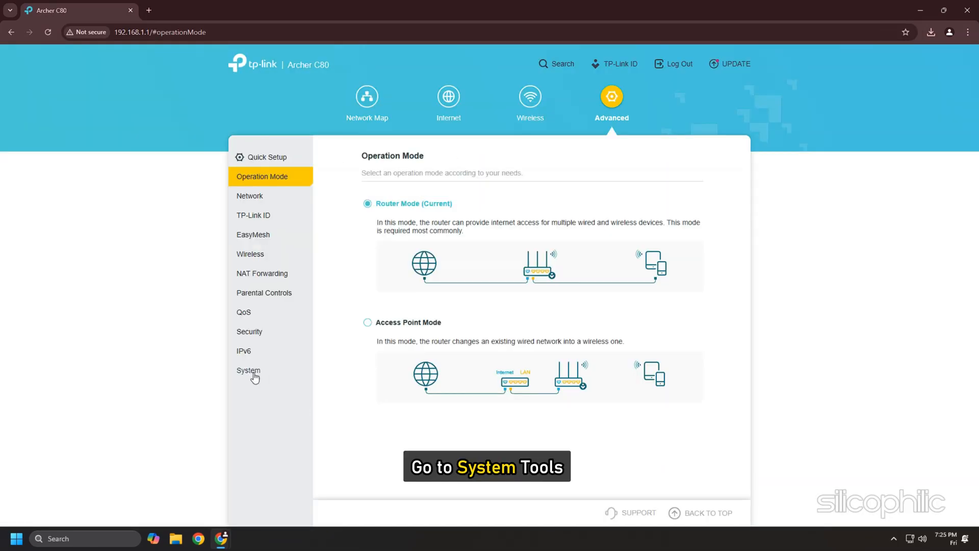
{"action": "left_click", "coordinate": [248, 370]}
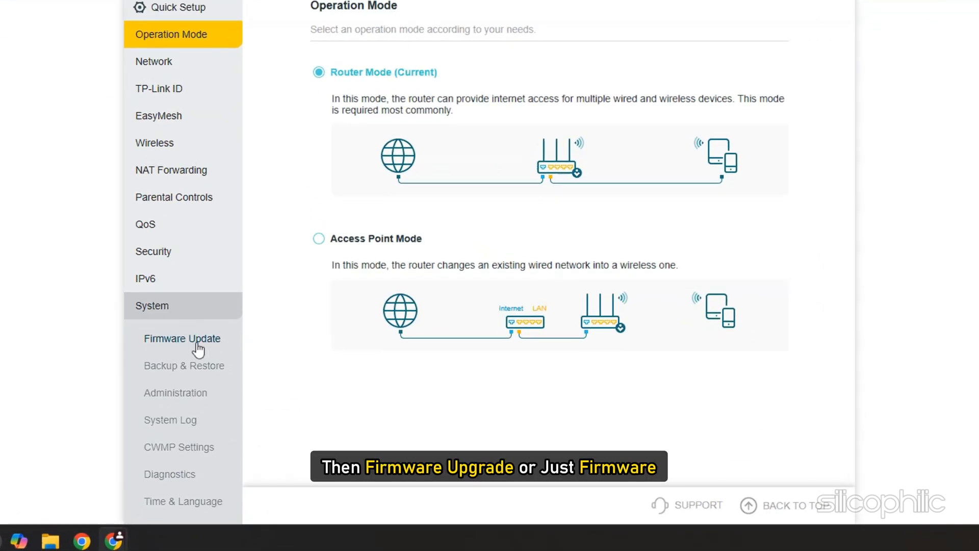
{"action": "left_click", "coordinate": [181, 339]}
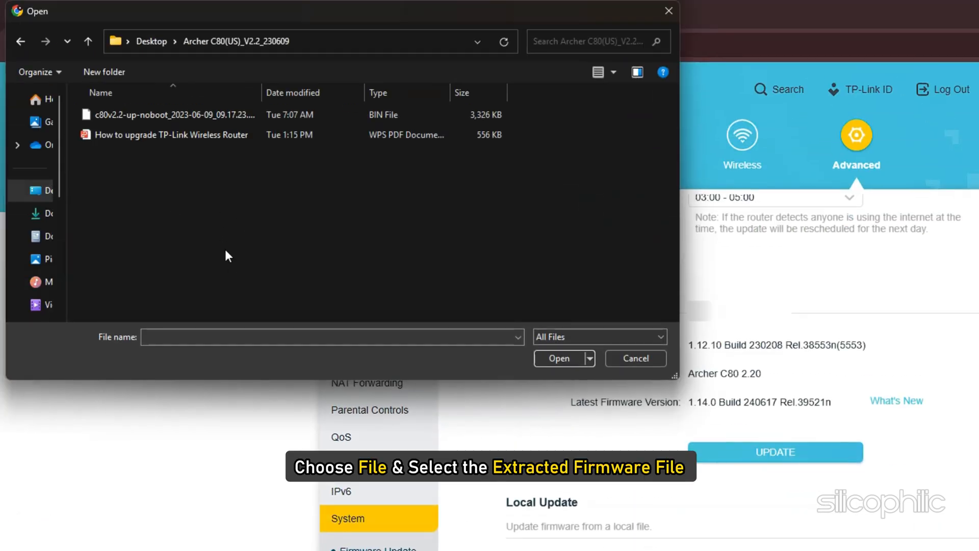
Load the extracted c80v2.2 .bin as the local update file and submit the update
{"action": "left_click", "coordinate": [175, 114]}
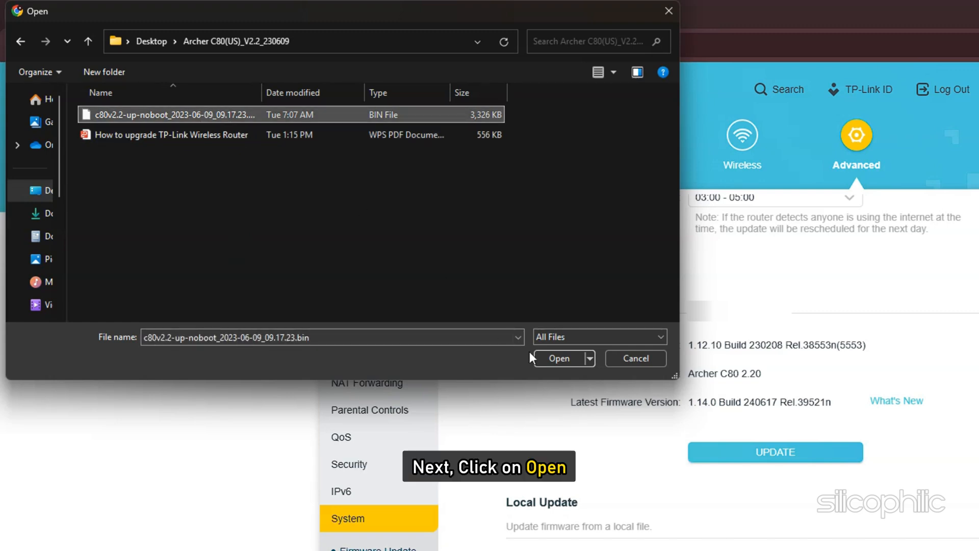
{"action": "left_click", "coordinate": [559, 358]}
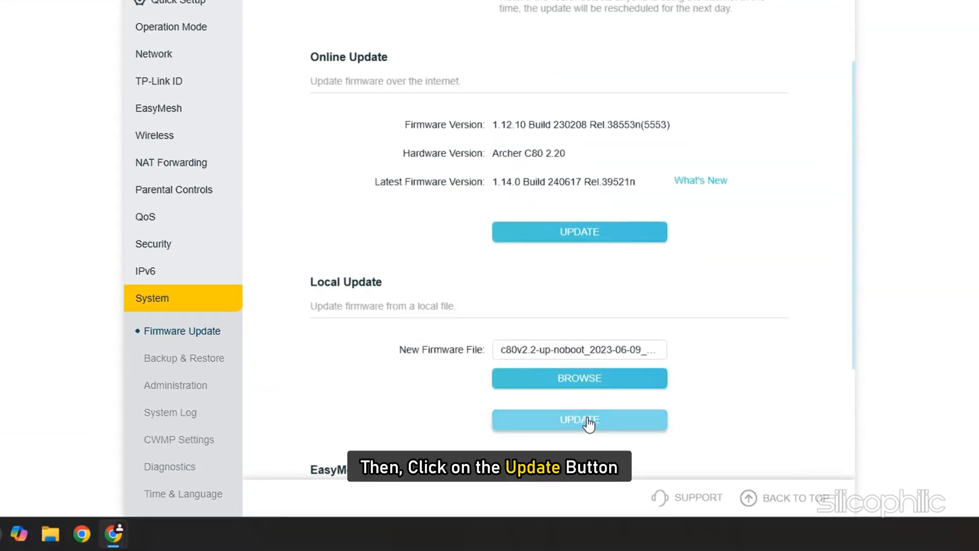
{"action": "left_click", "coordinate": [578, 420]}
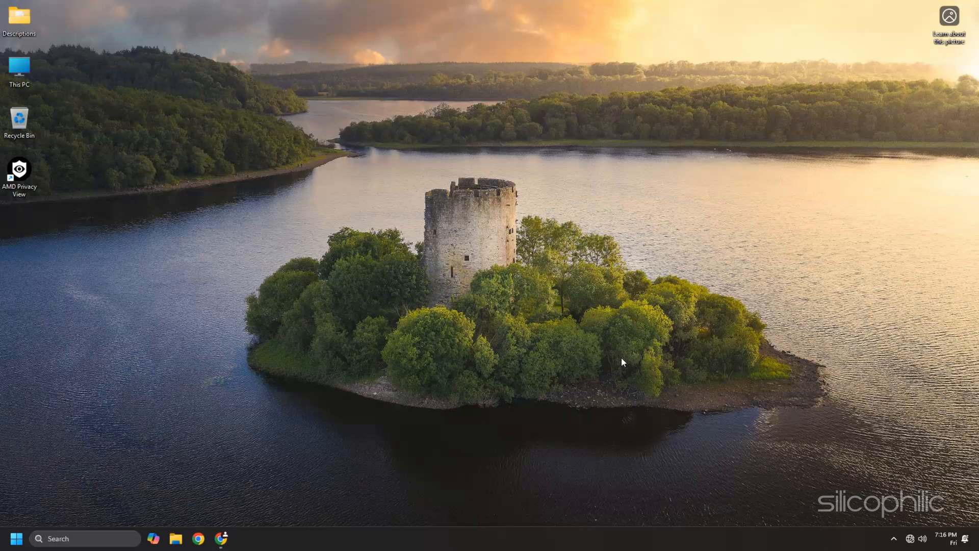
{"action": "left_click", "coordinate": [196, 539]}
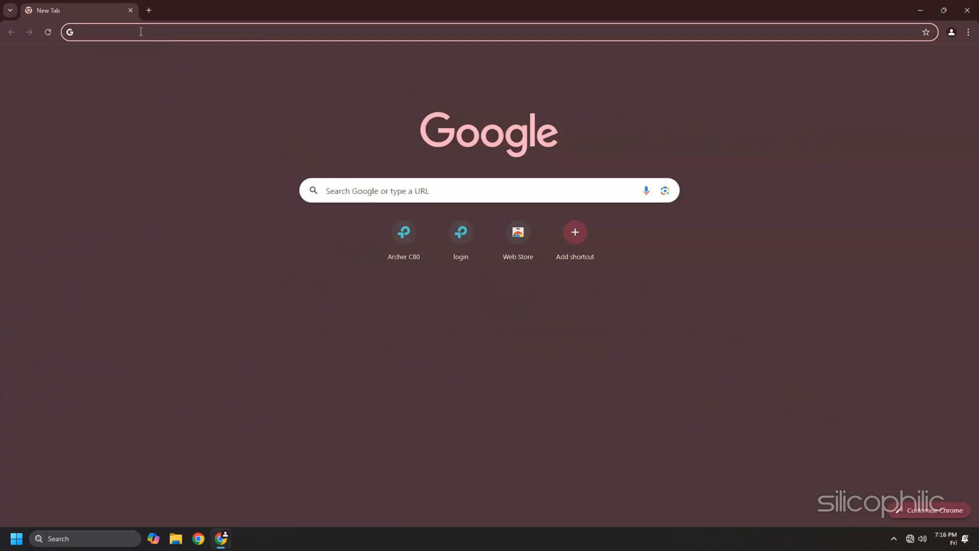
{"action": "type", "text": "192.168.1.1"}
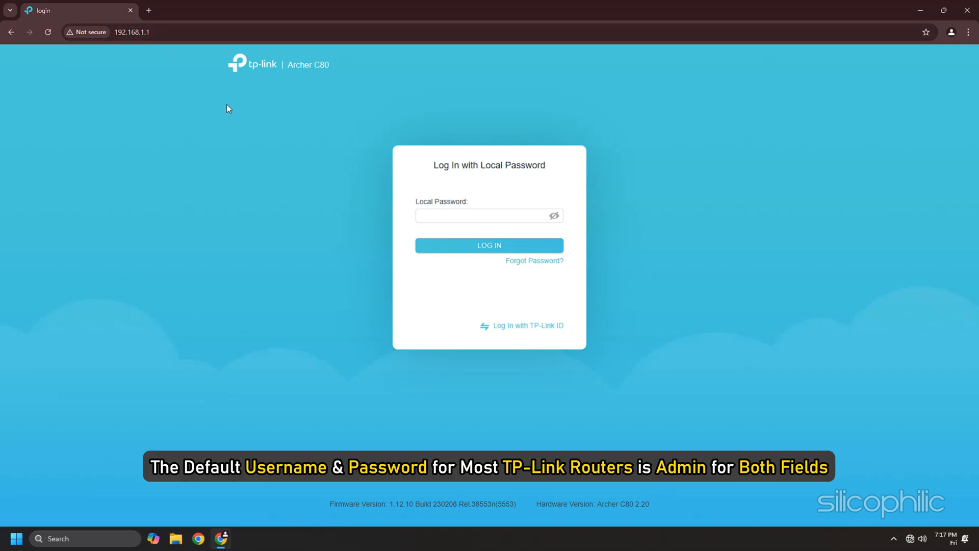
{"action": "left_click", "coordinate": [488, 216]}
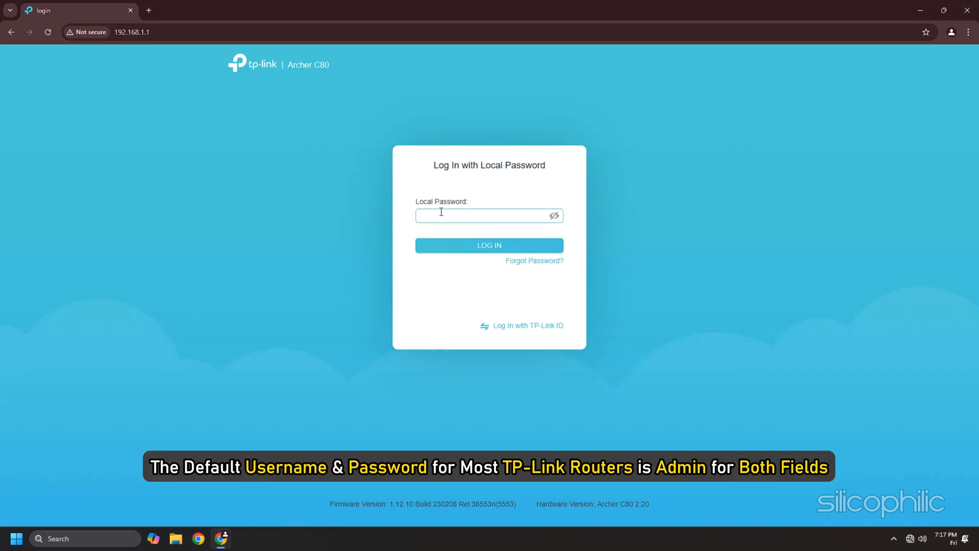
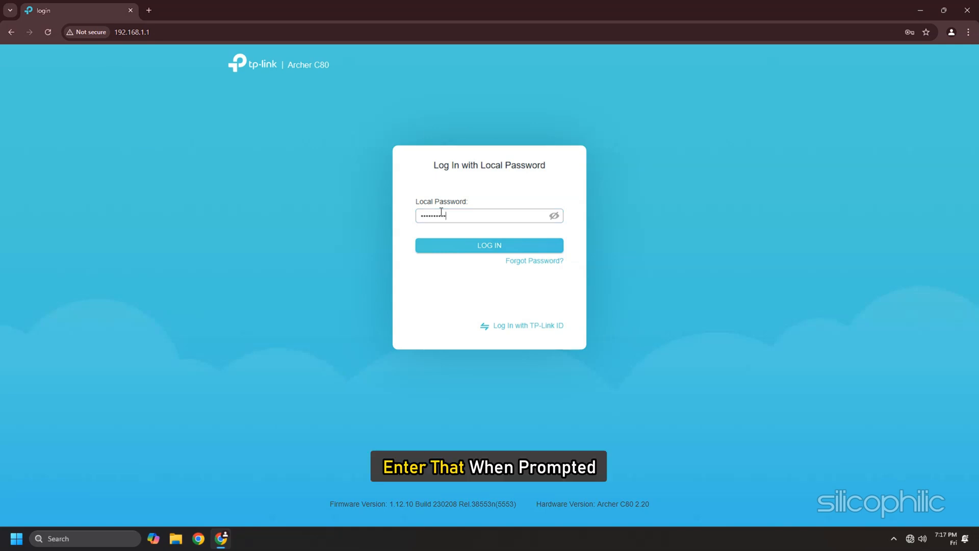
{"action": "left_click", "coordinate": [488, 245]}
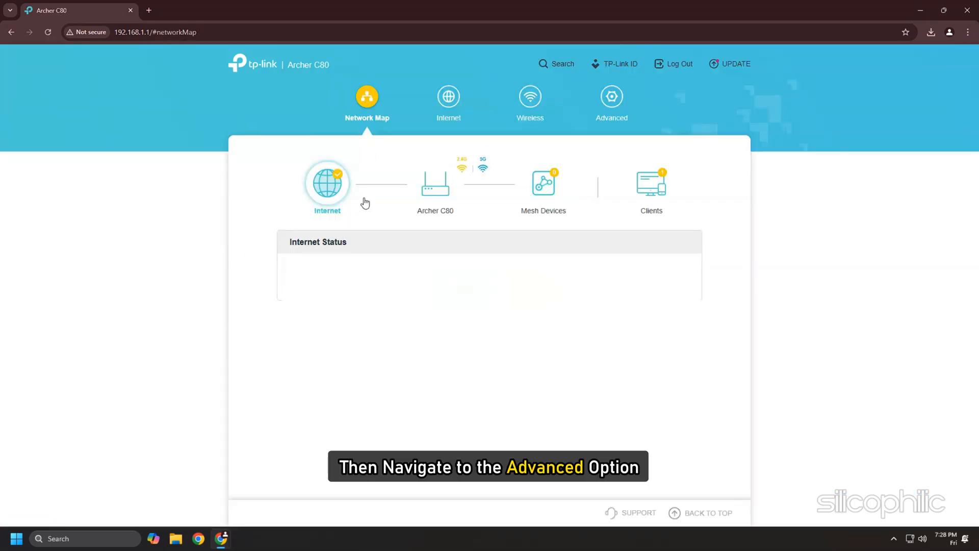
Run Factory Restore from Advanced > System and confirm the restore so the router reboots
{"action": "left_click", "coordinate": [611, 100]}
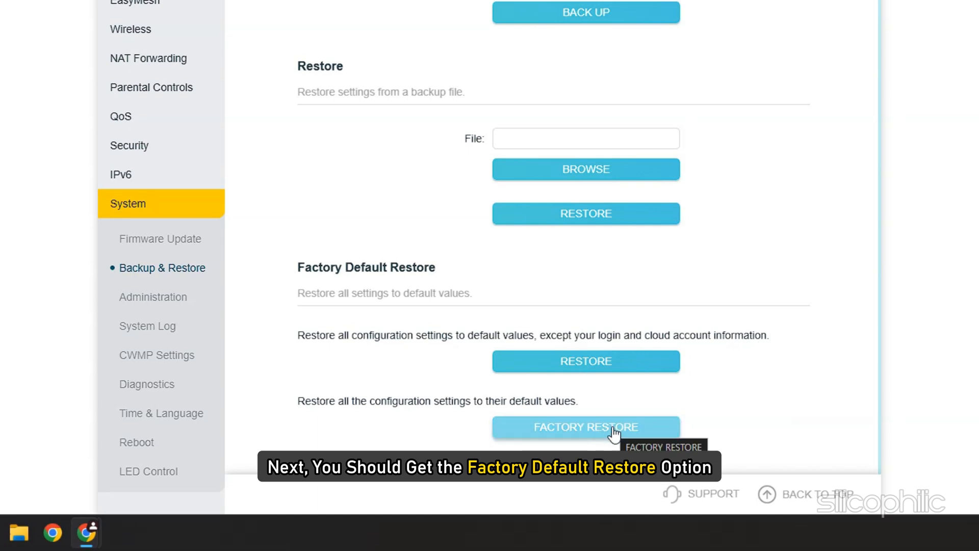
{"action": "left_click", "coordinate": [585, 427]}
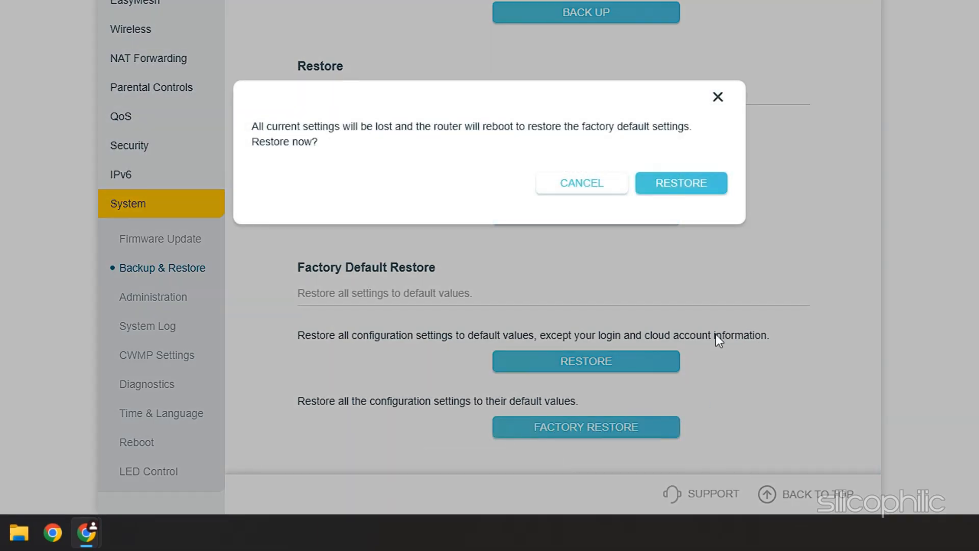
{"action": "mouse_move", "coordinate": [680, 183]}
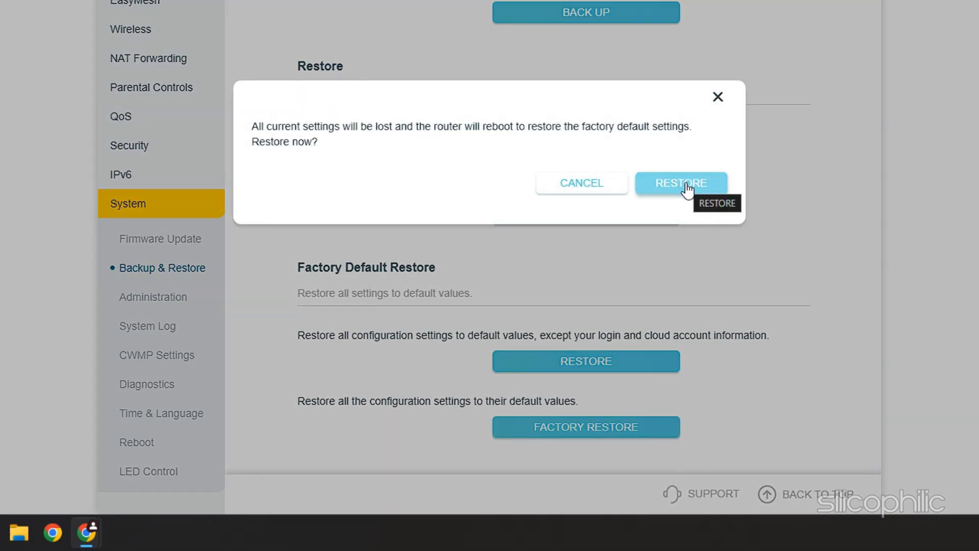
{"action": "left_click", "coordinate": [680, 182]}
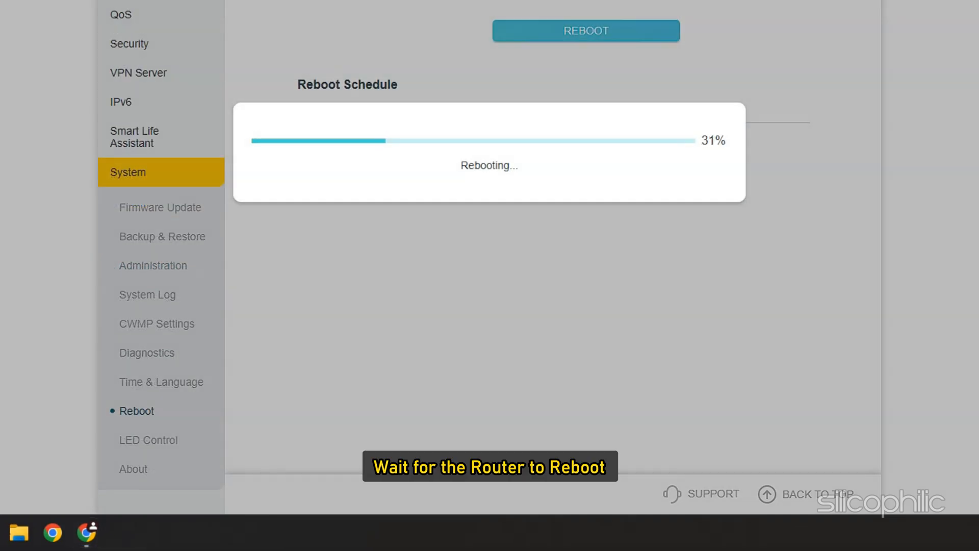